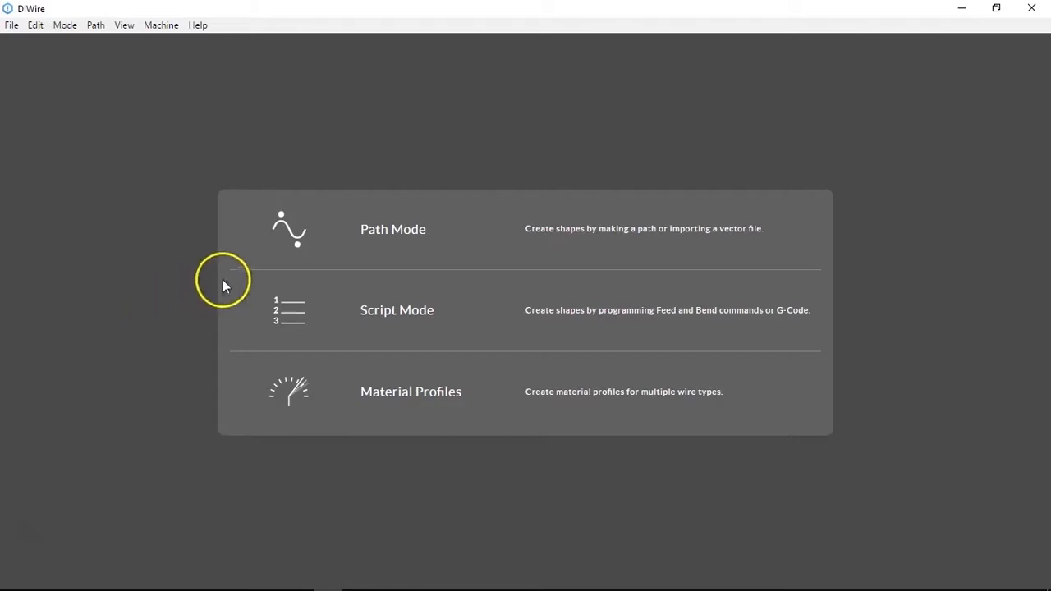
mouse_move(404, 236)
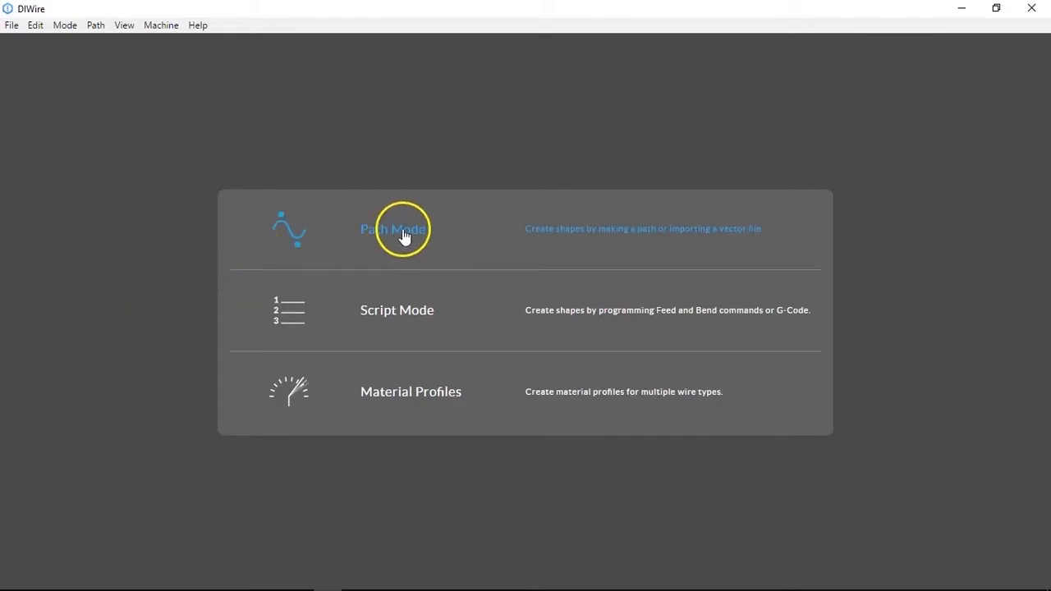
Step: Enter Path Mode for a new wire shape, glancing at the File menu without choosing anything
left_click(394, 228)
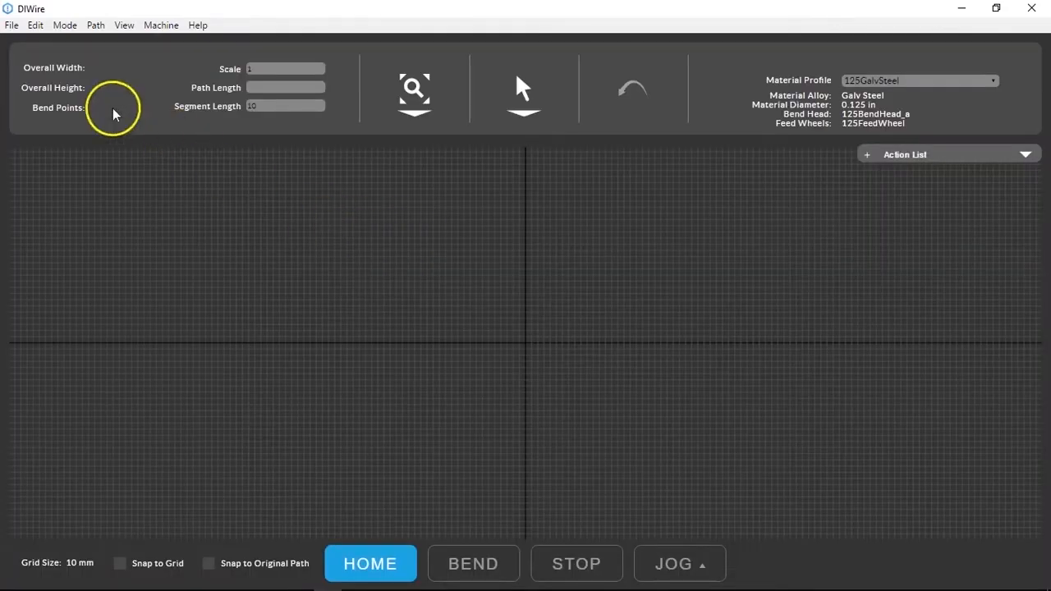
left_click(10, 25)
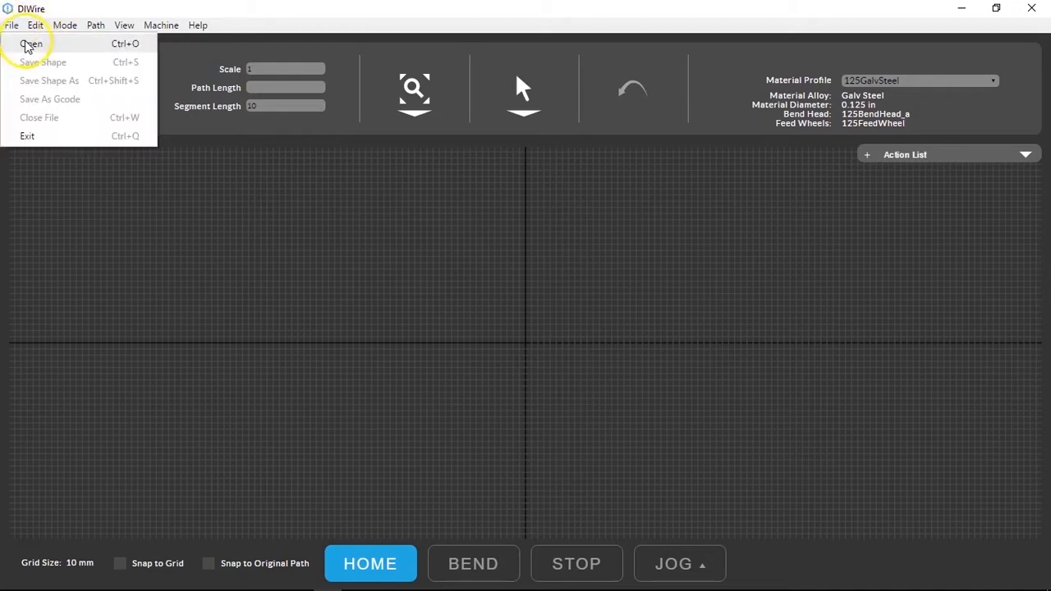
left_click(31, 39)
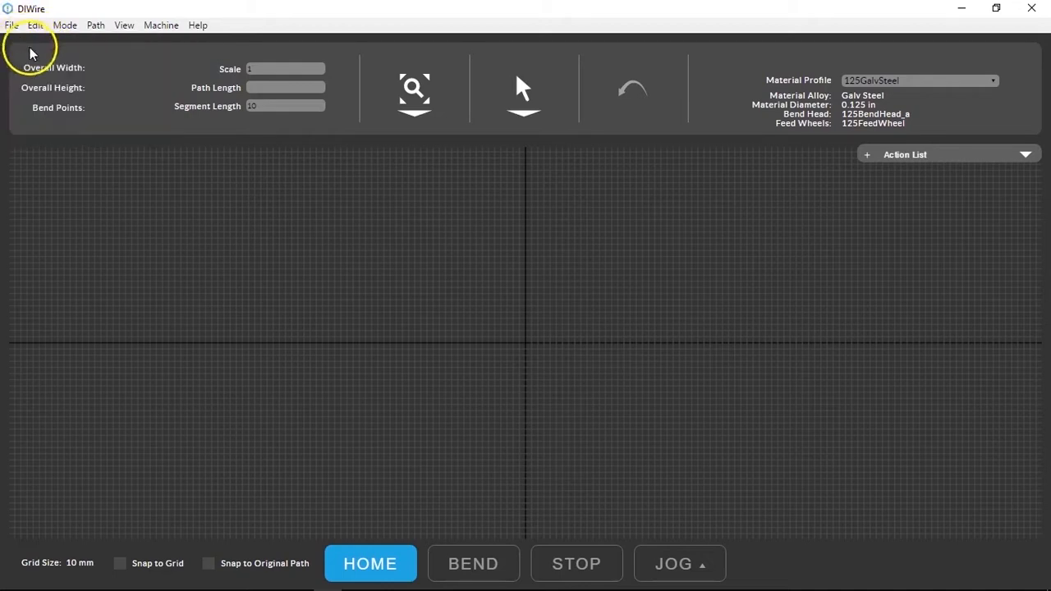
mouse_move(374, 278)
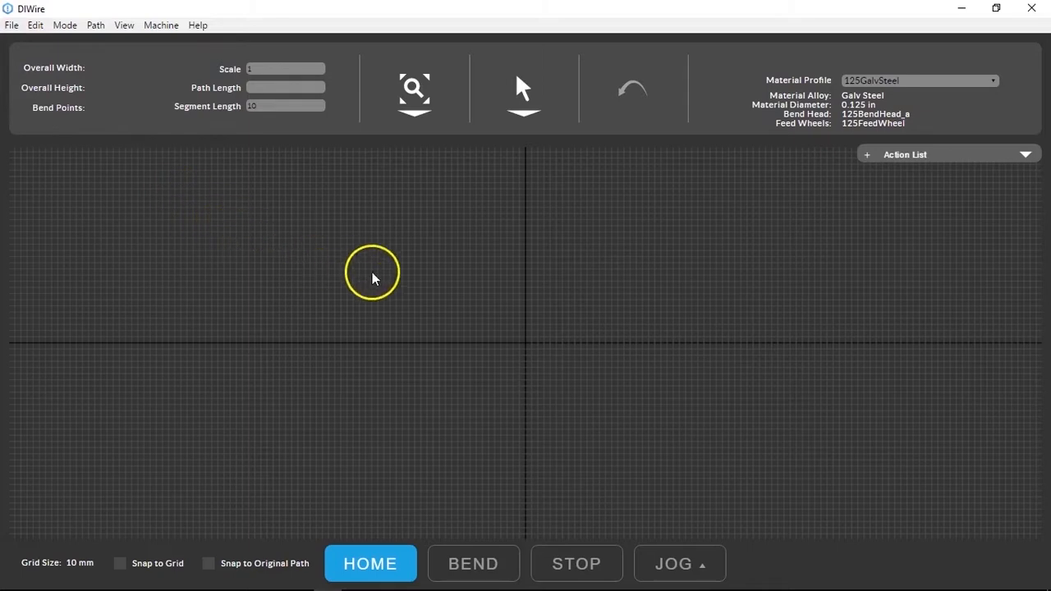
mouse_move(846, 228)
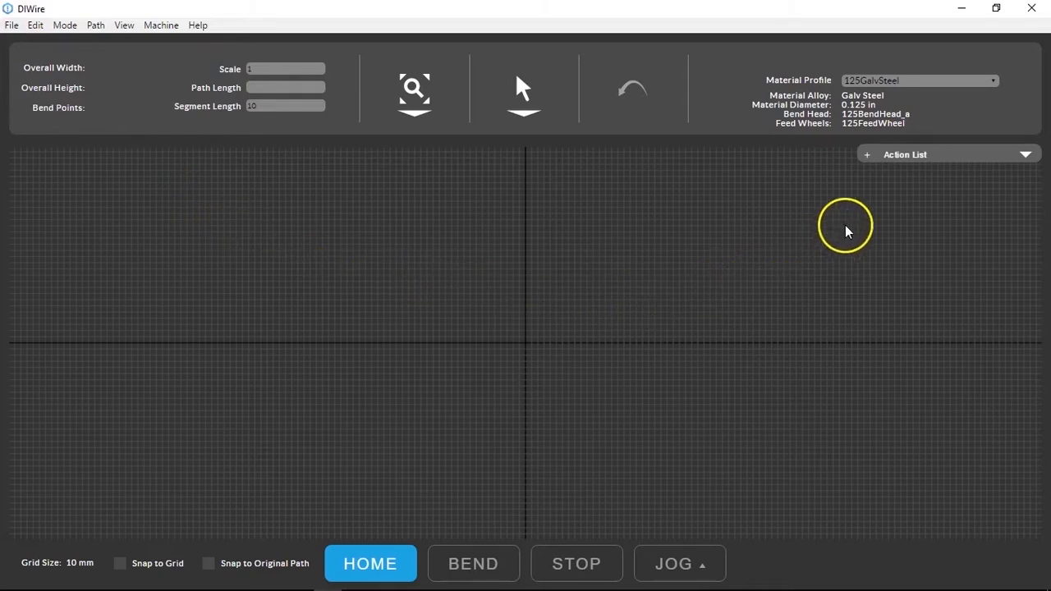
mouse_move(867, 194)
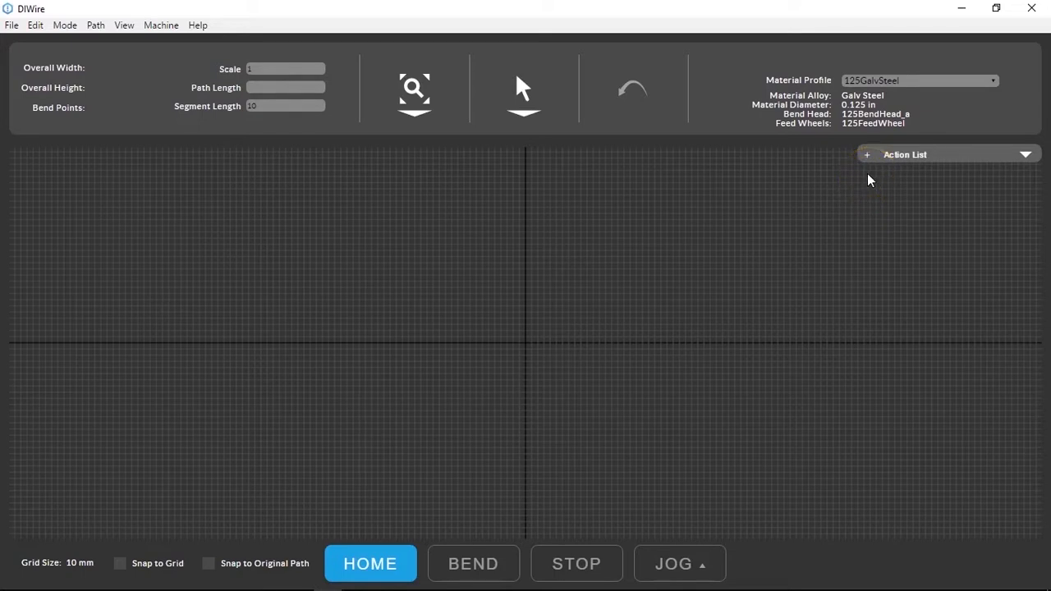
Step: Add the first straight feed segment, fit the path into view and switch to the Pan tool
left_click(868, 155)
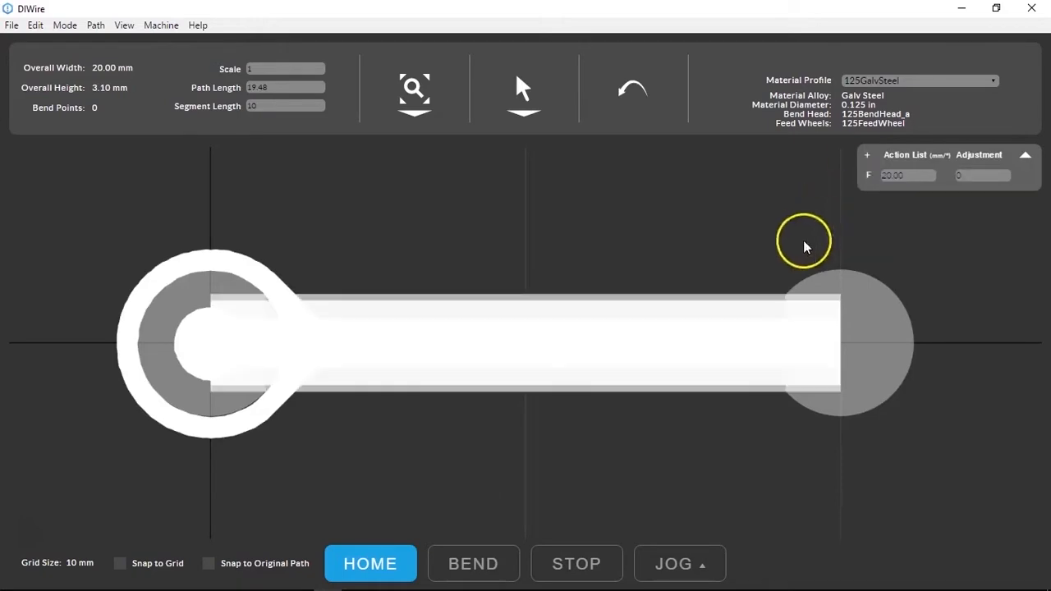
mouse_move(814, 332)
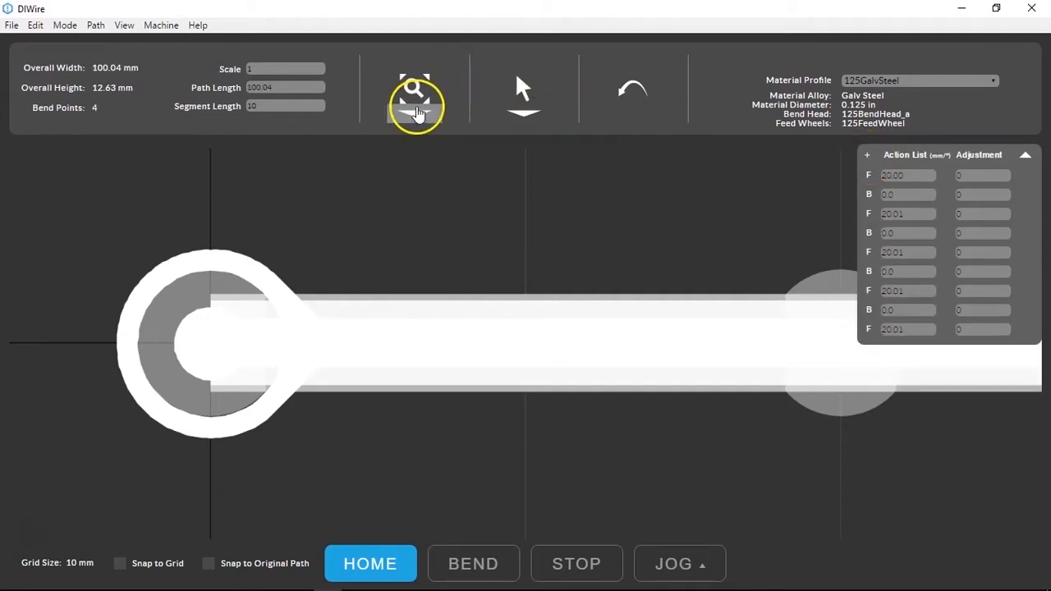
left_click(414, 89)
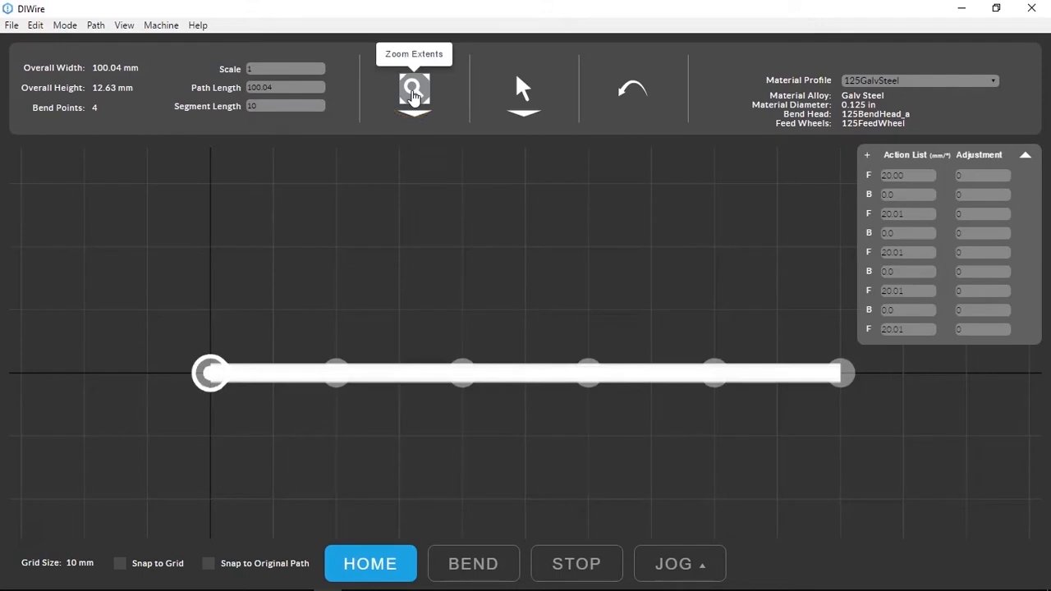
left_click(414, 90)
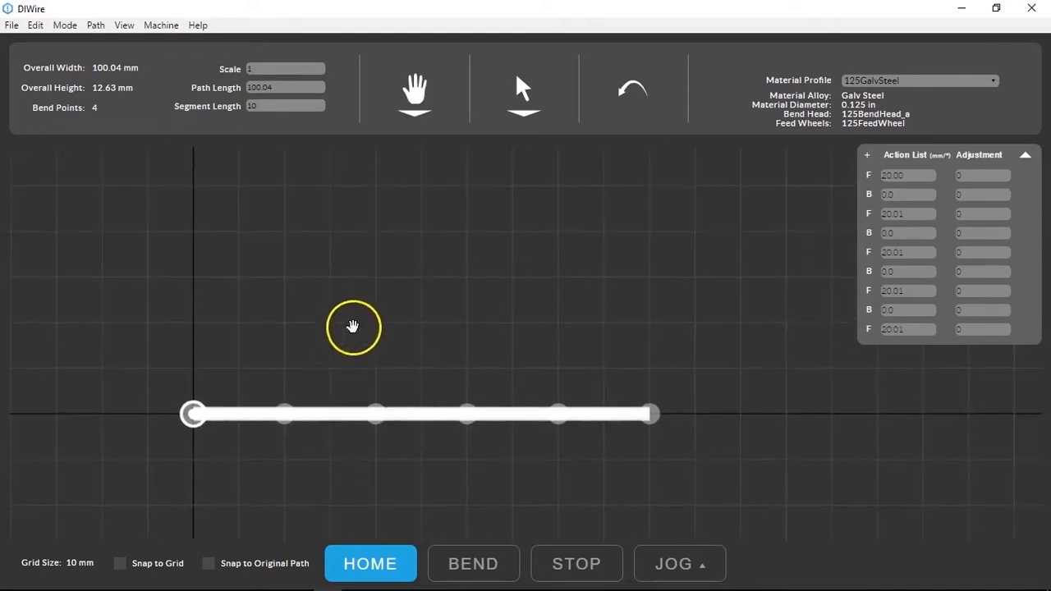
Step: Change the bend-point editing mode to reshape the path into a three-bend outline
left_click(523, 85)
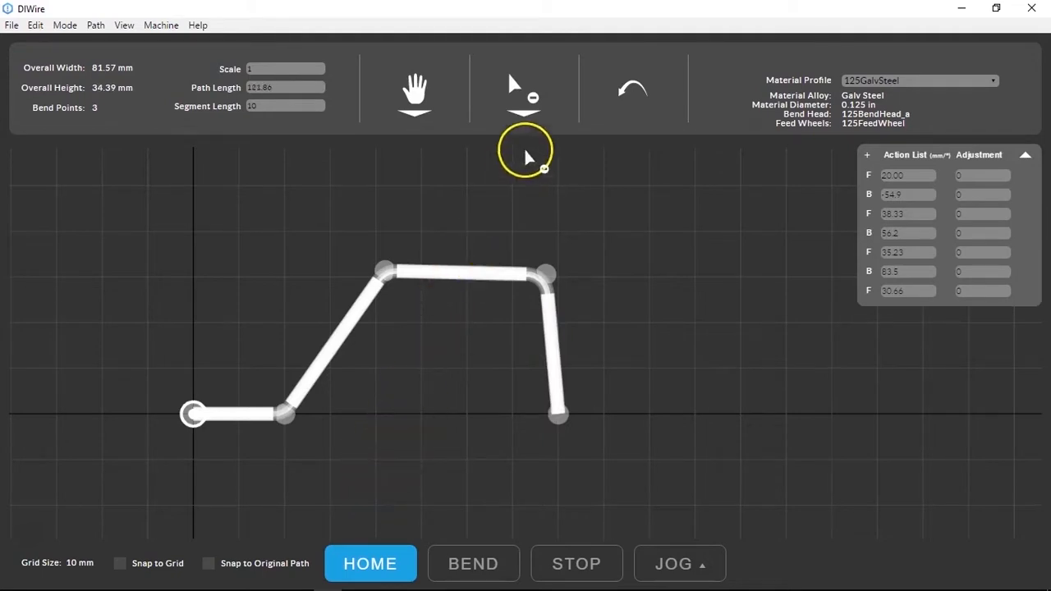
left_click(522, 89)
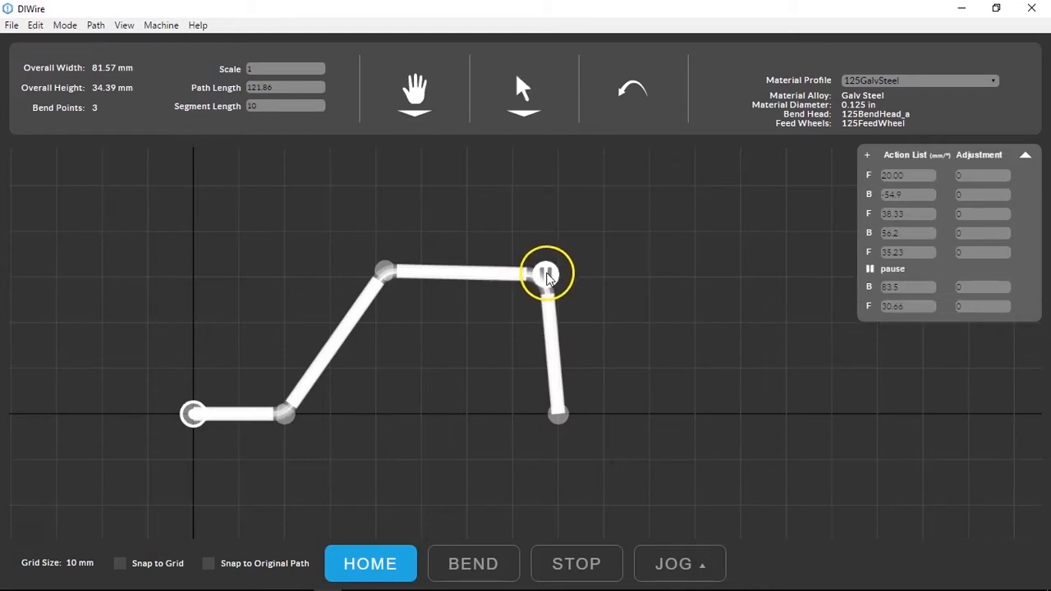
mouse_move(526, 150)
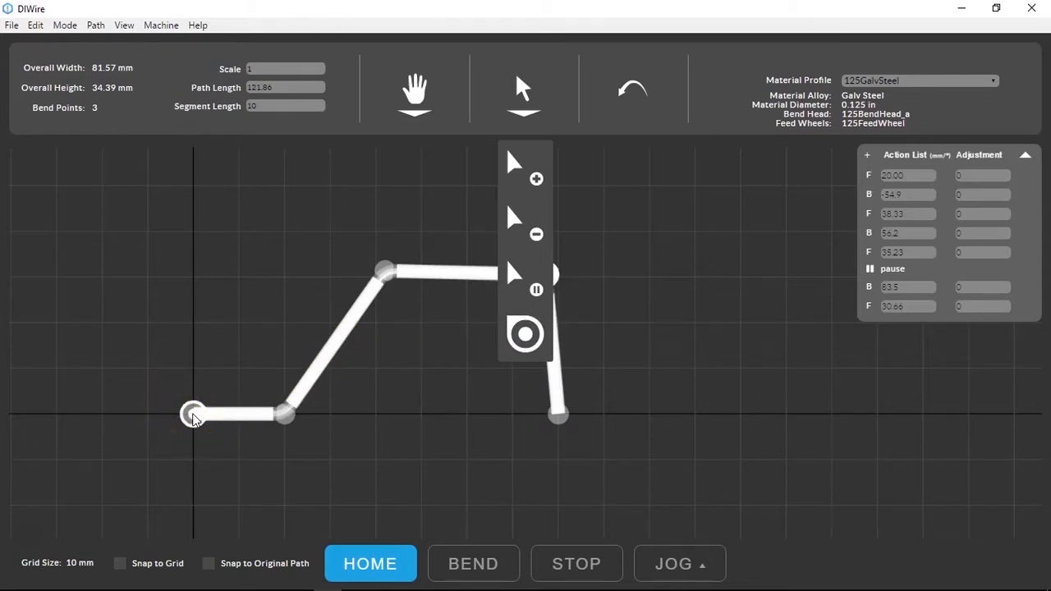
mouse_move(495, 173)
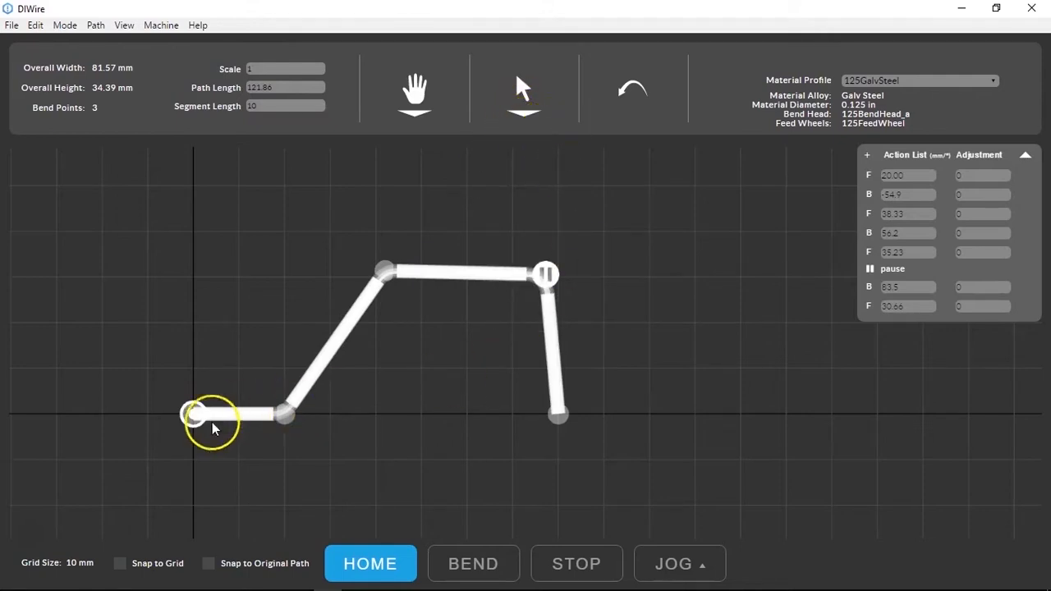
left_click(633, 88)
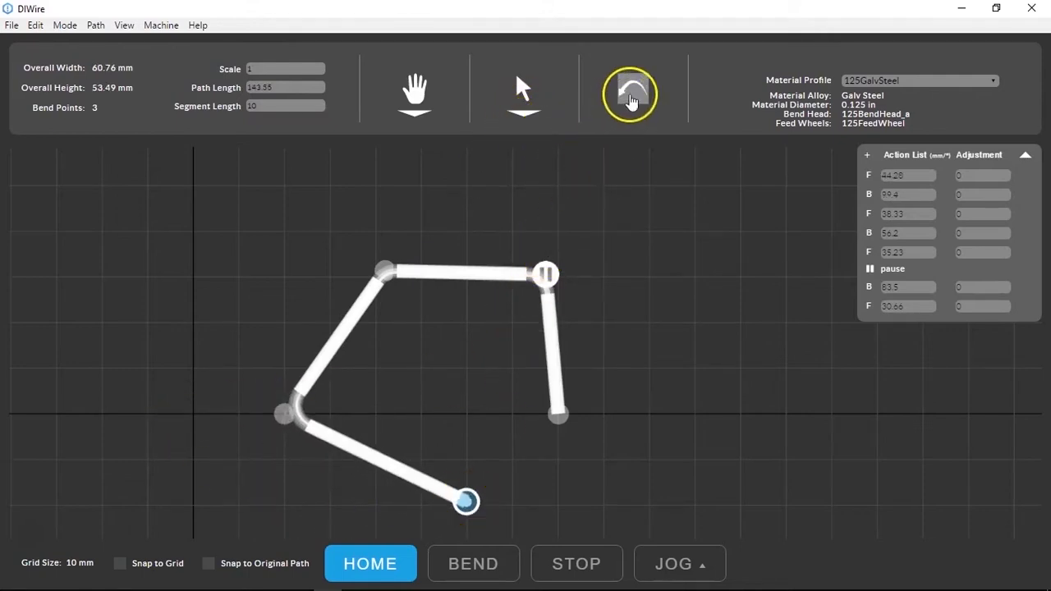
mouse_move(632, 94)
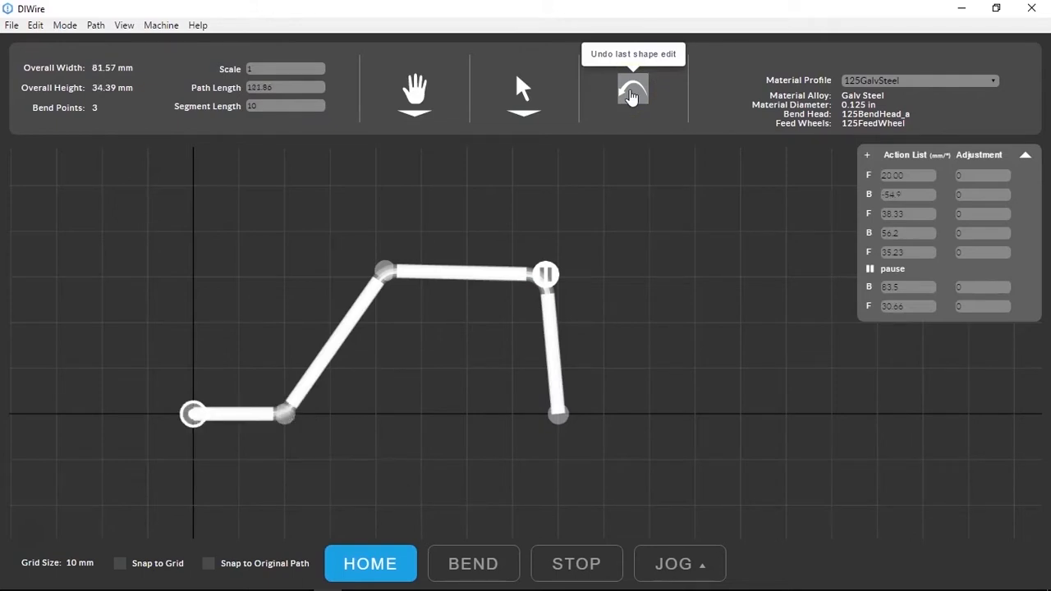
left_click(634, 91)
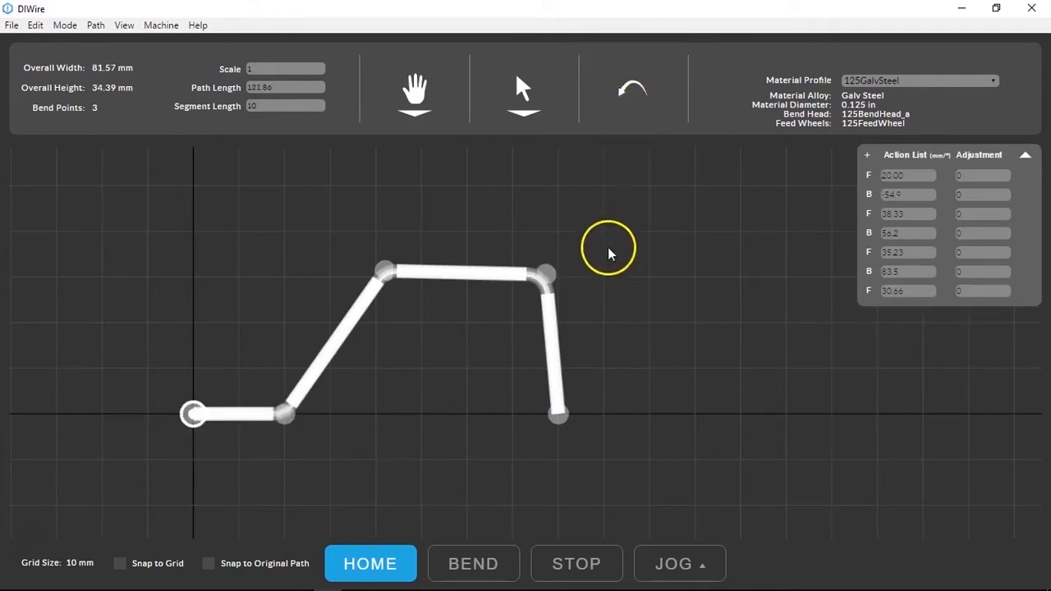
mouse_move(190, 435)
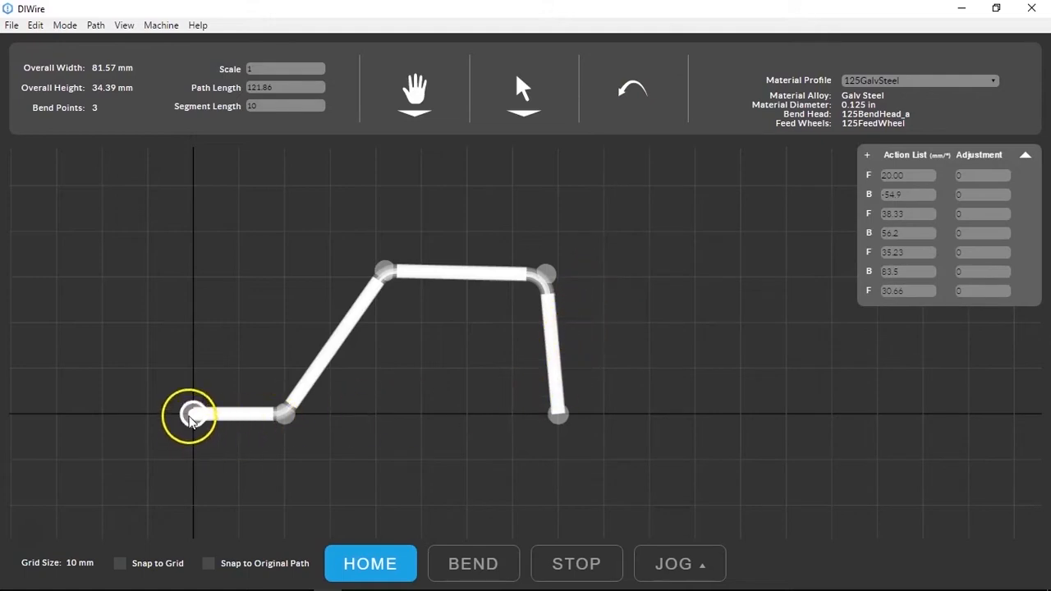
left_click_drag(191, 413, 499, 516)
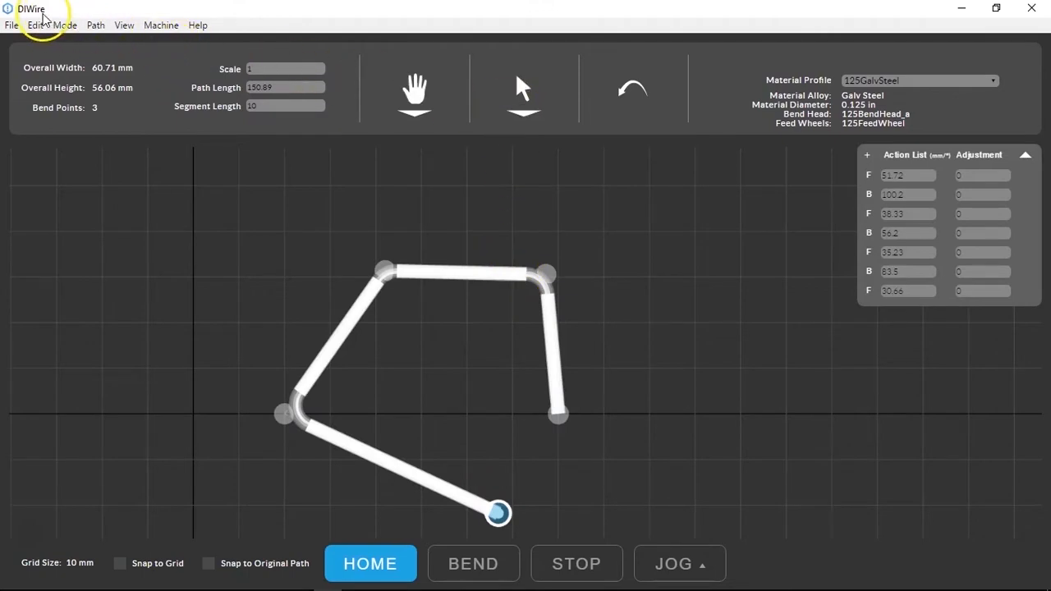
left_click(36, 25)
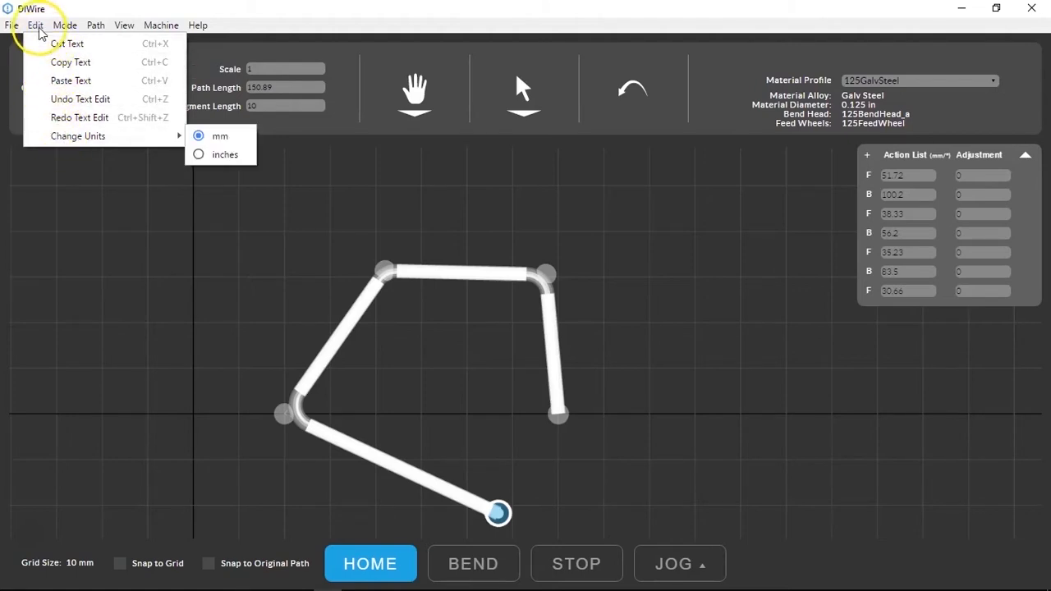
left_click(58, 62)
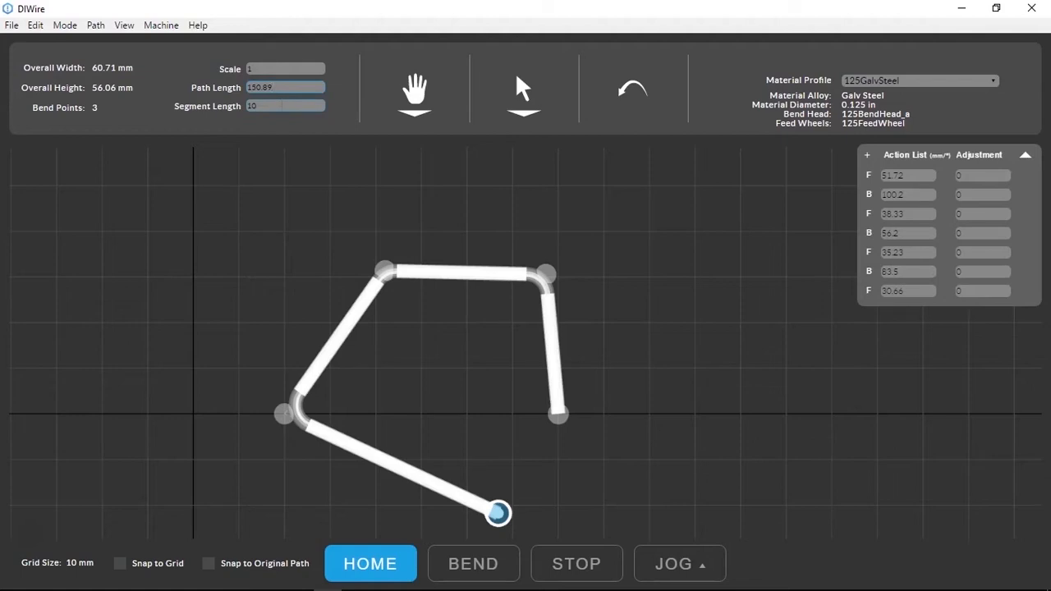
Step: Pick the tool for dragging the path's end point level along the bottom
left_click(285, 89)
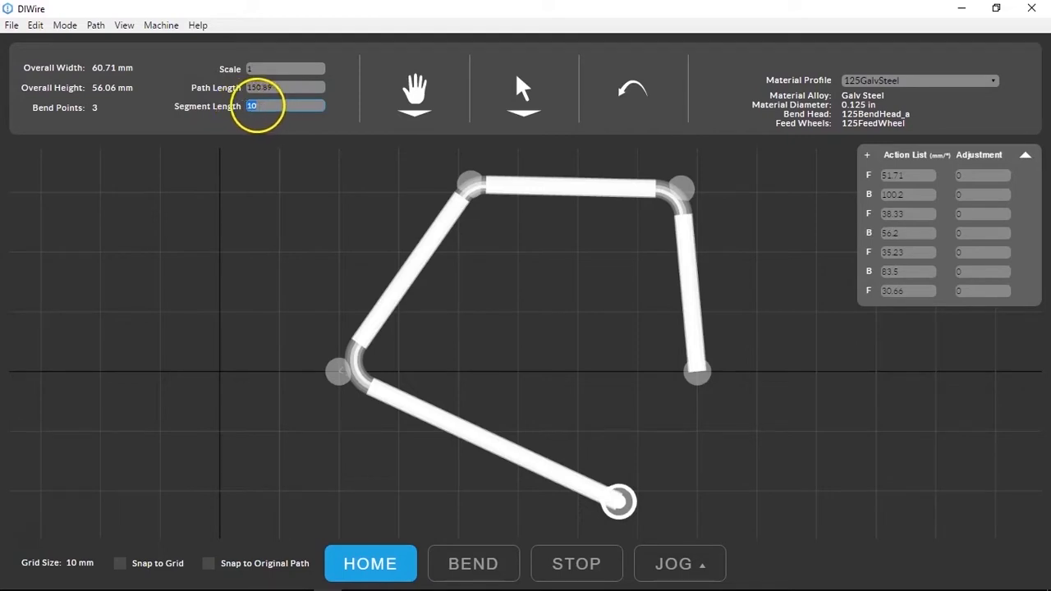
mouse_move(550, 411)
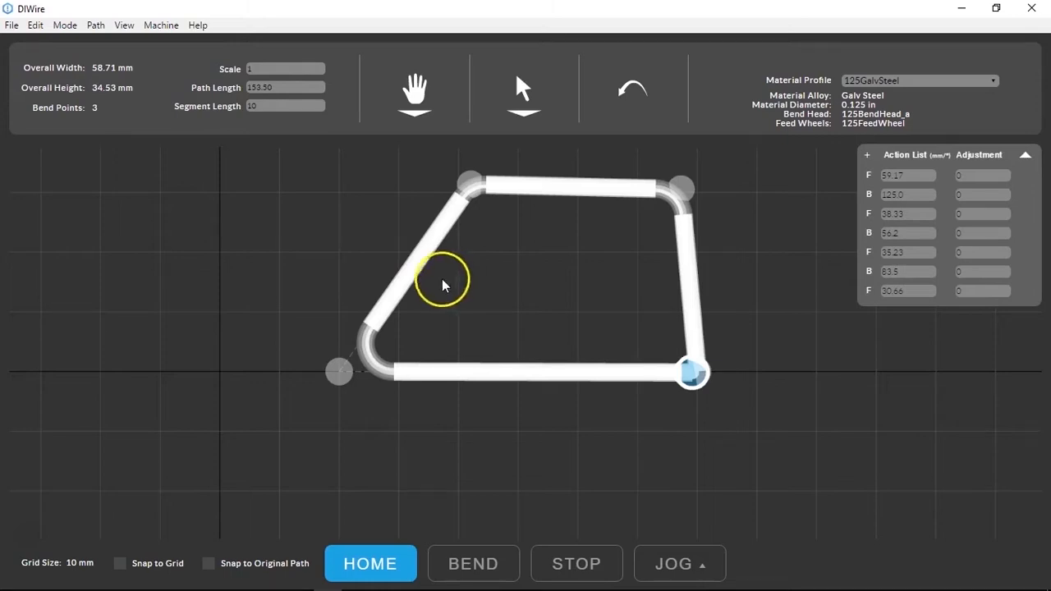
mouse_move(289, 123)
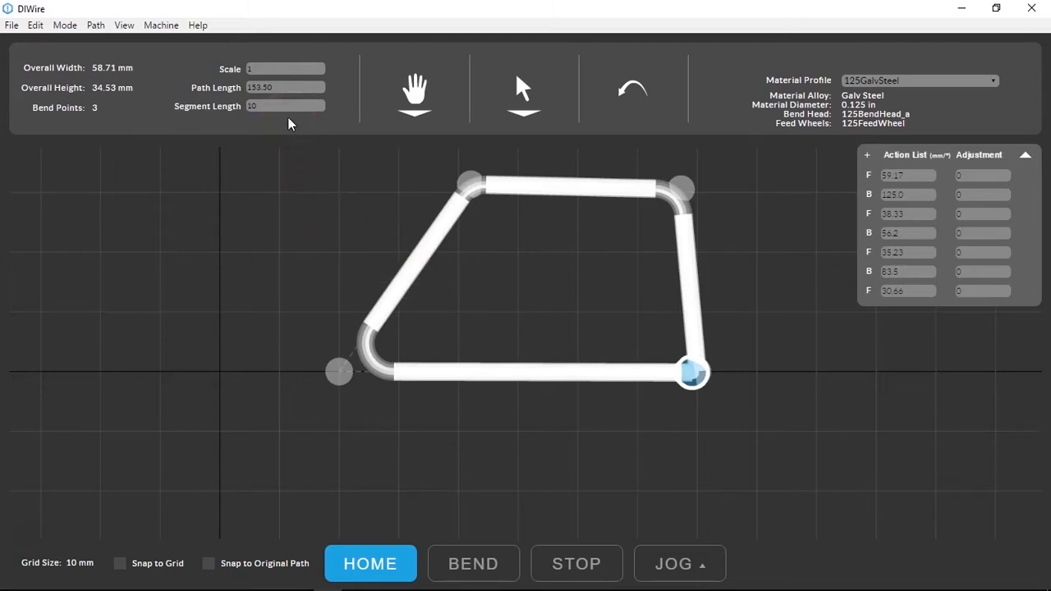
mouse_move(697, 162)
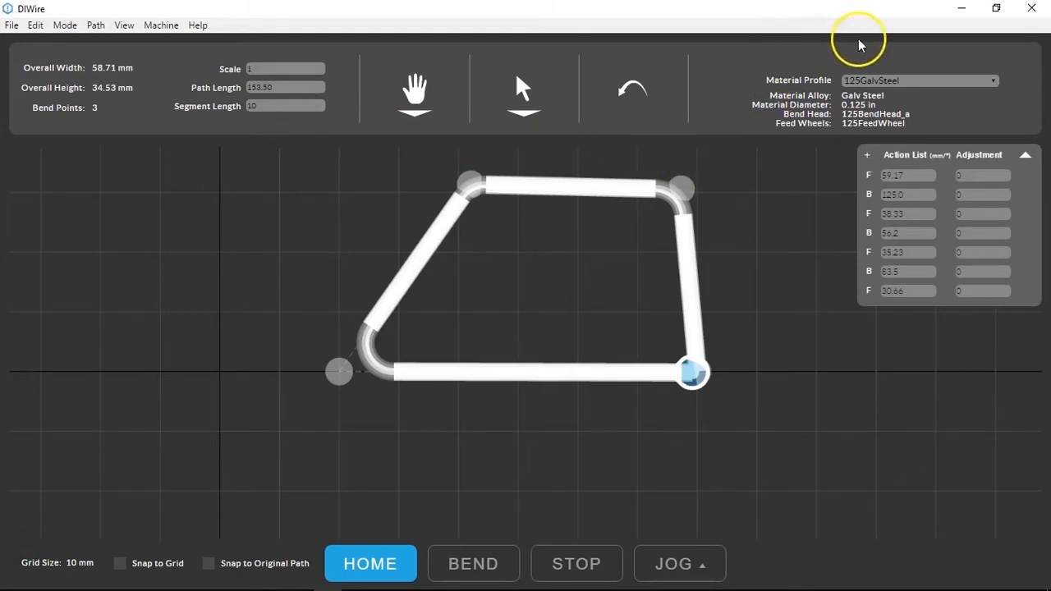
mouse_move(883, 89)
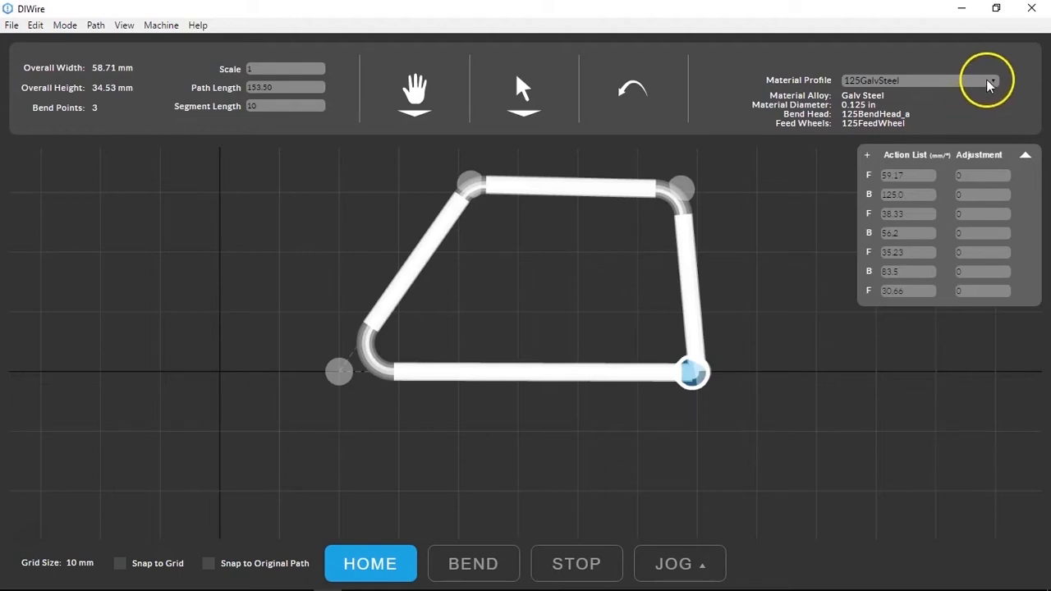
left_click(992, 78)
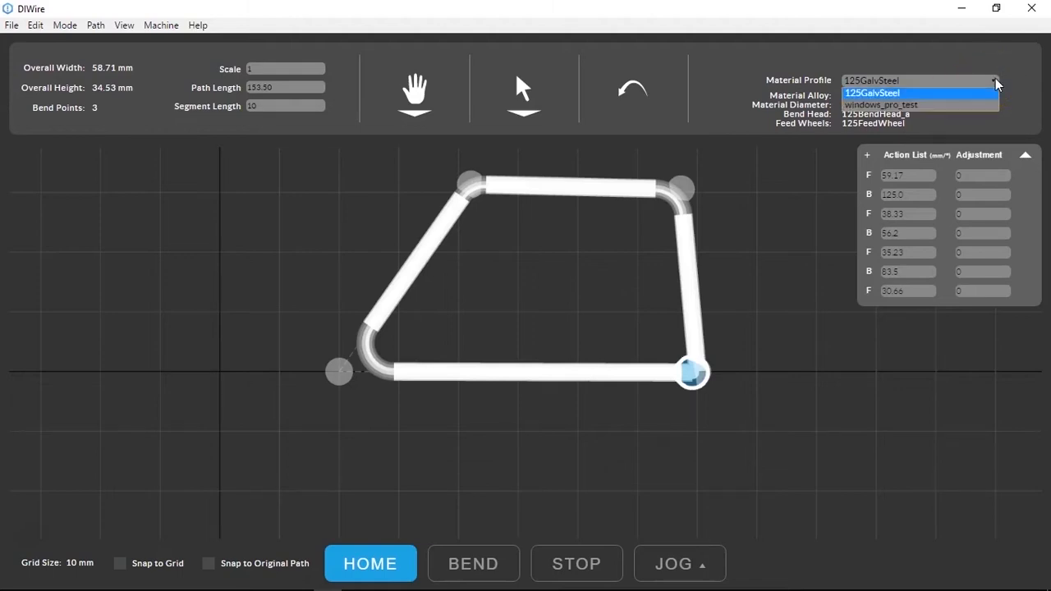
left_click(895, 92)
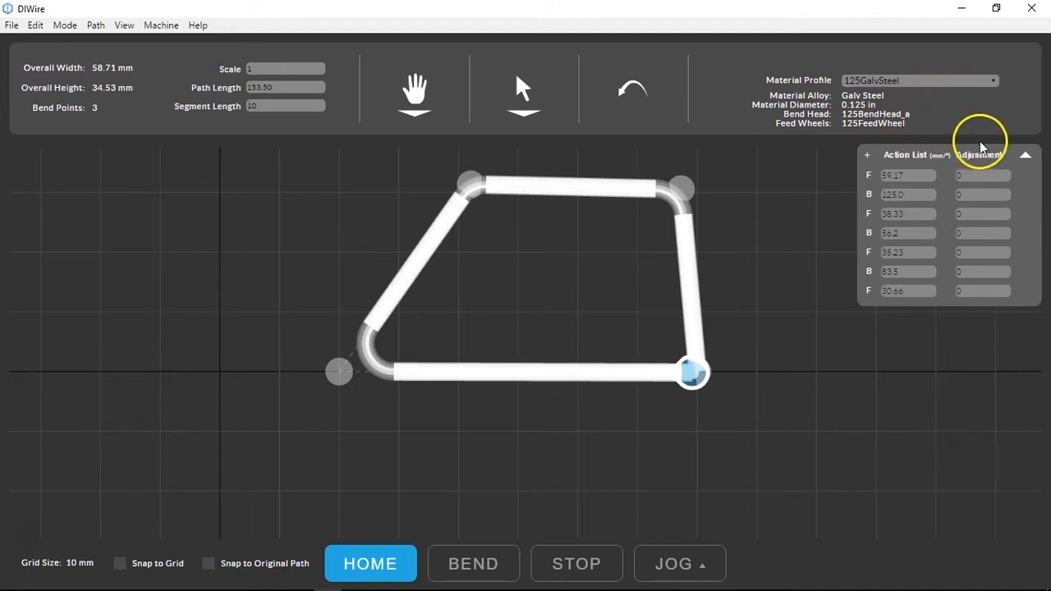
left_click(1022, 155)
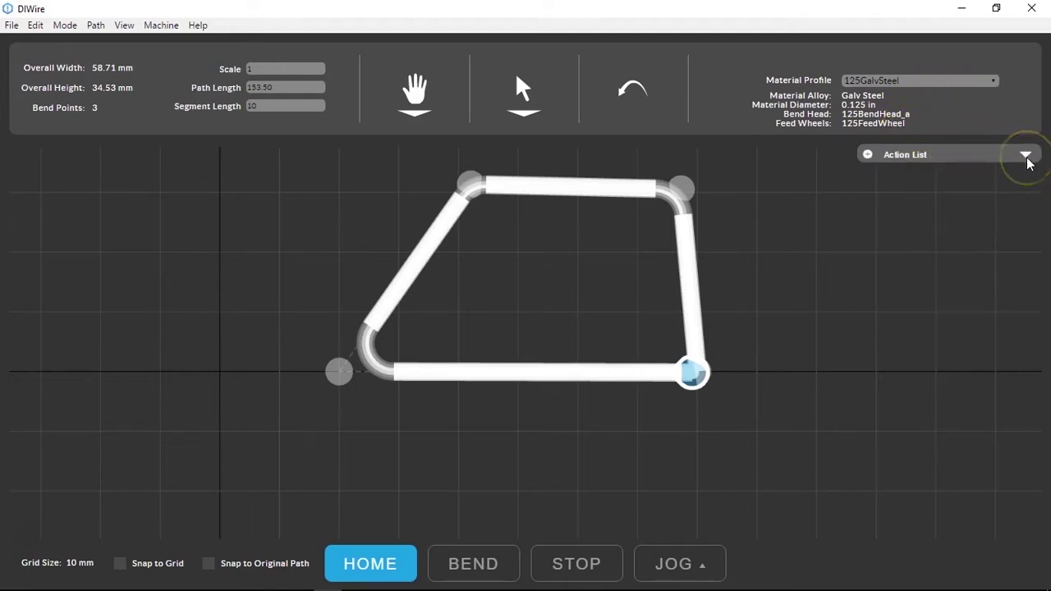
left_click(1025, 154)
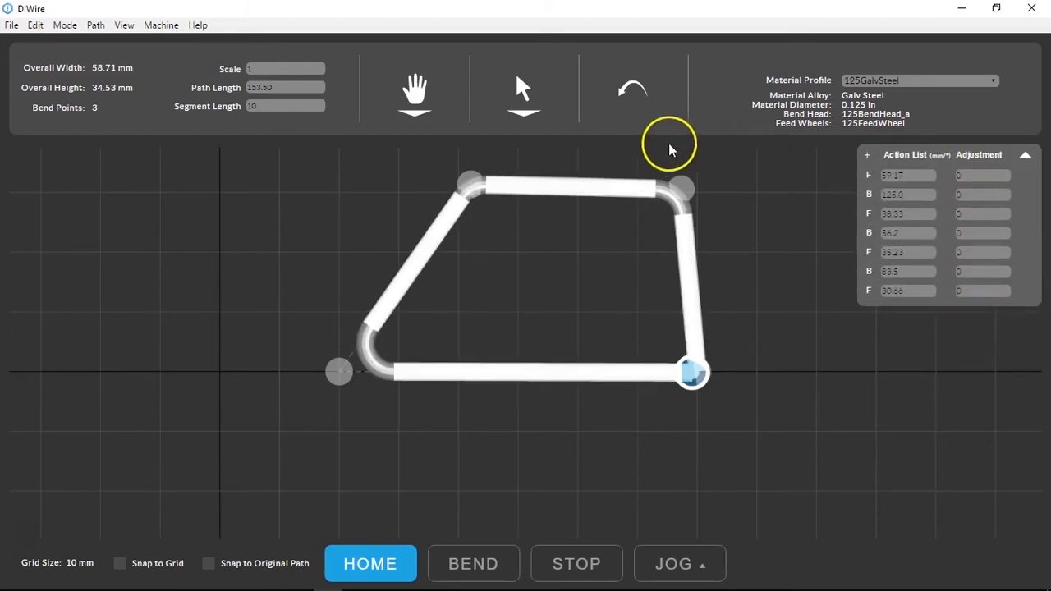
left_click(526, 85)
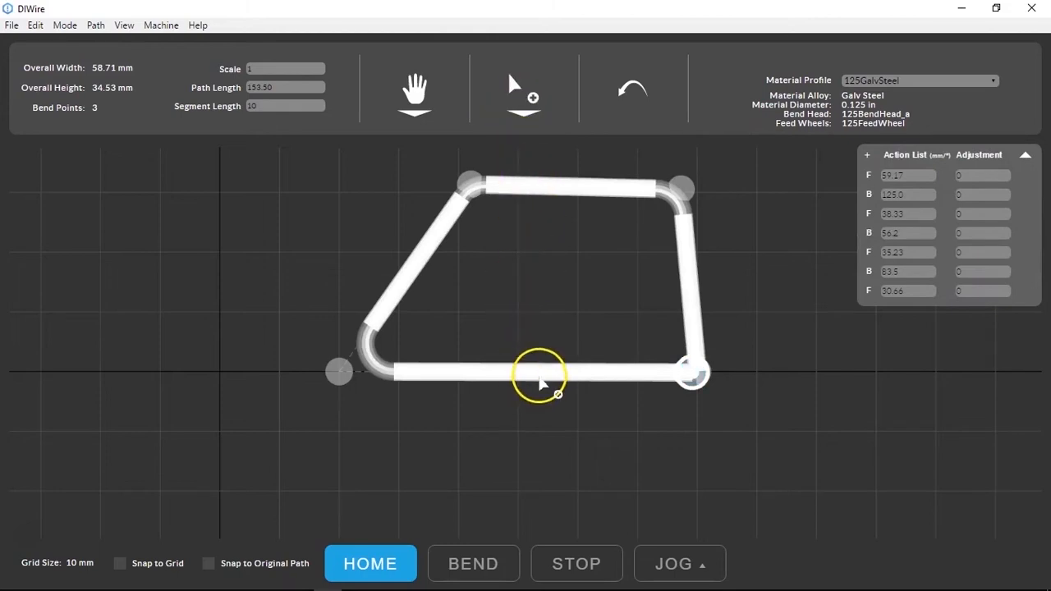
Step: Add a bend point mid bottom segment, toggling Snap to Grid on and back off
left_click(516, 86)
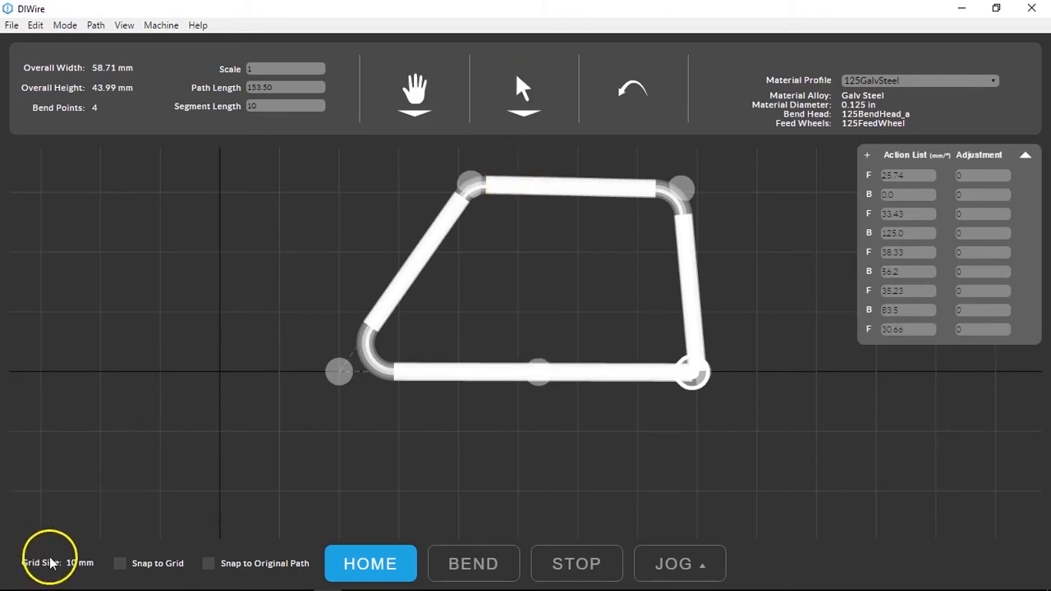
left_click(120, 563)
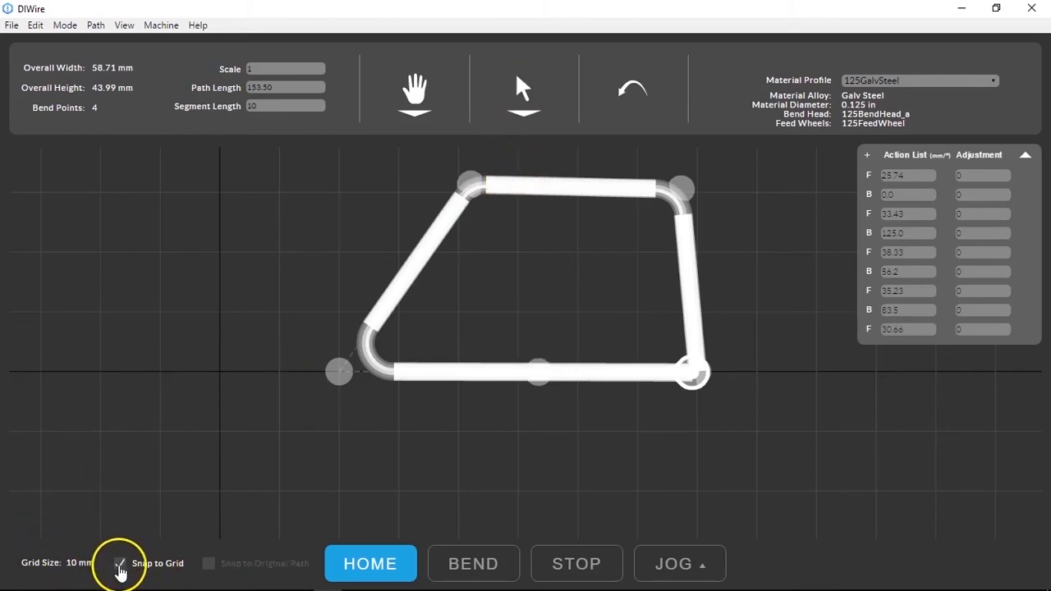
left_click(121, 563)
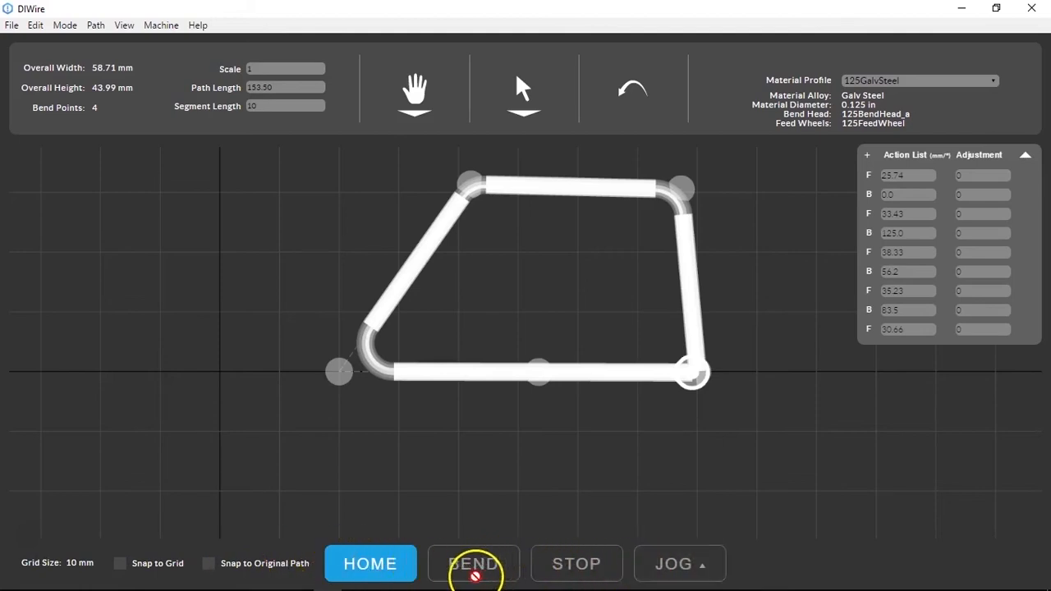
Step: Send the bending machine HOME and bring up the JOG control panel
left_click(371, 563)
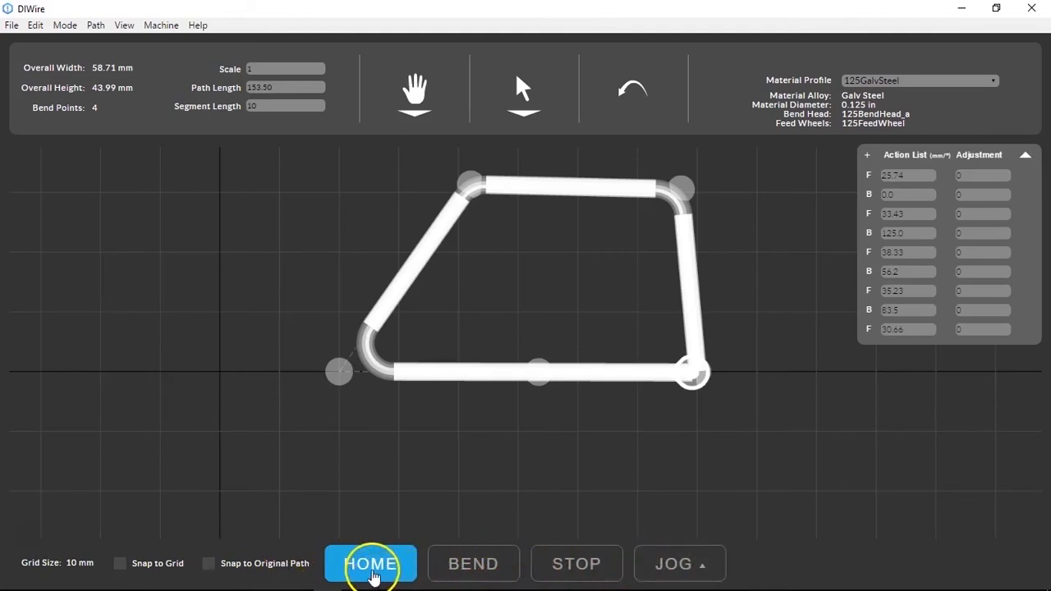
left_click(372, 563)
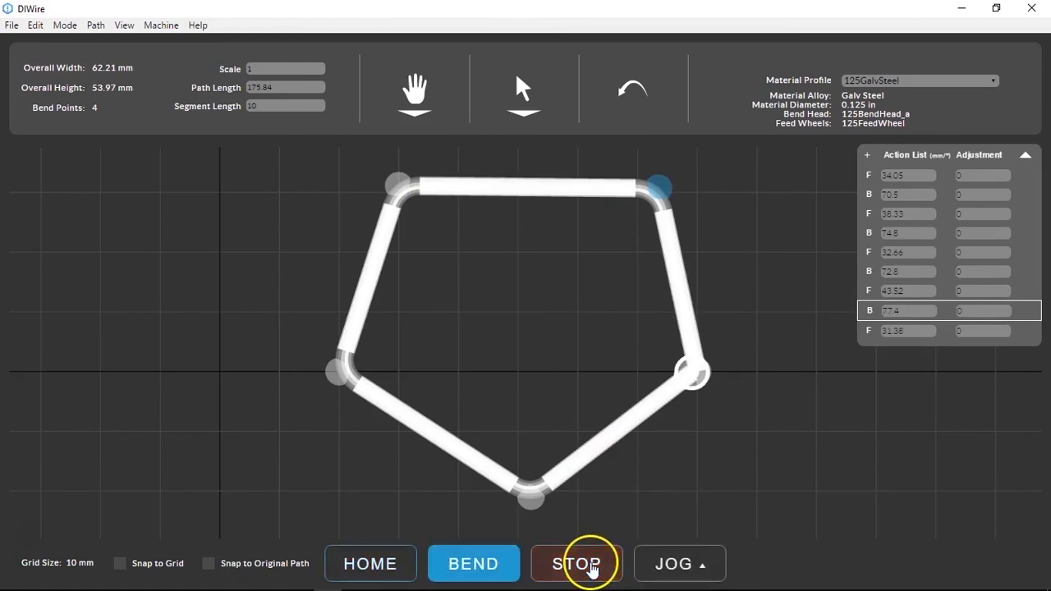
left_click(680, 564)
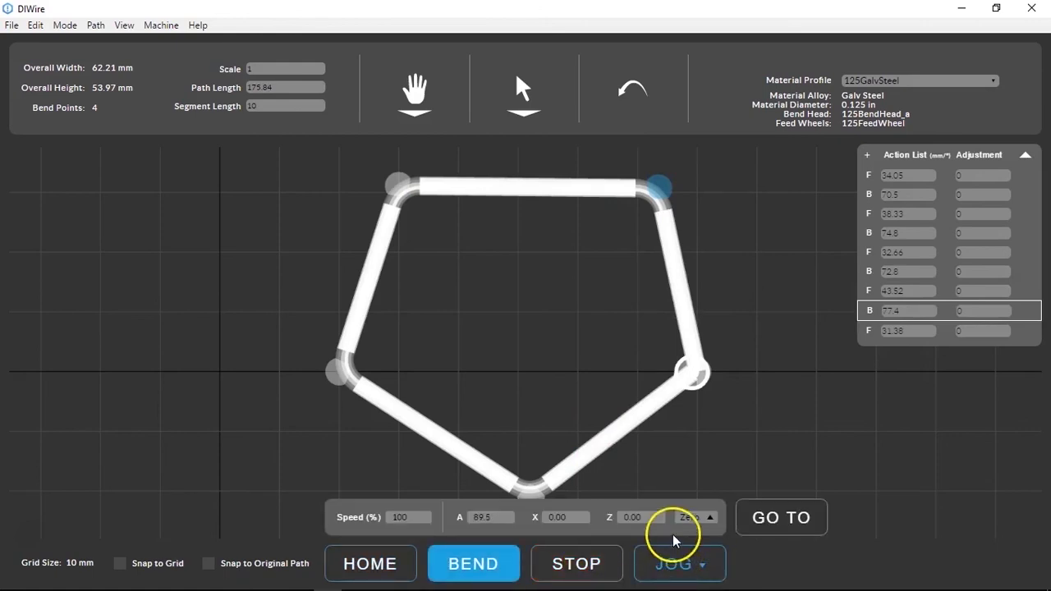